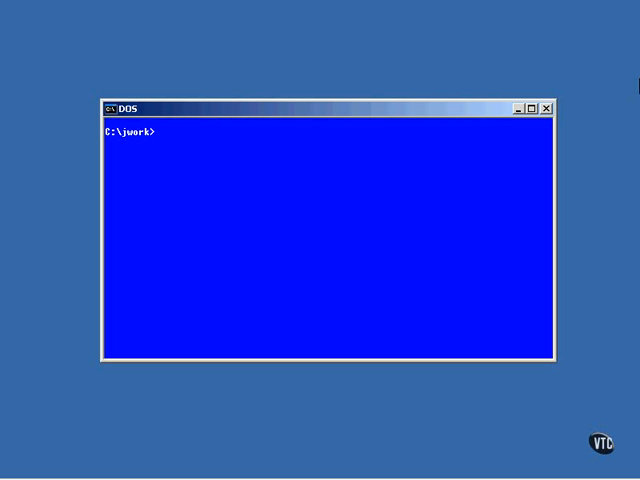
- Enter 'vi ConvolveImageCanva' at the C:\jwork prompt to open the source file in vi
type("vi Con")
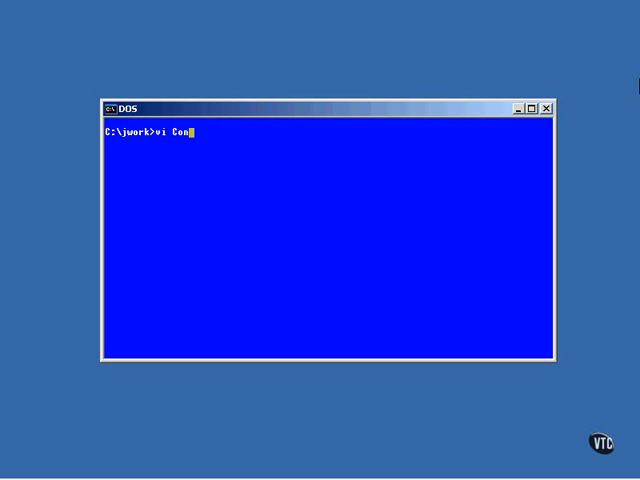
type("volveIm")
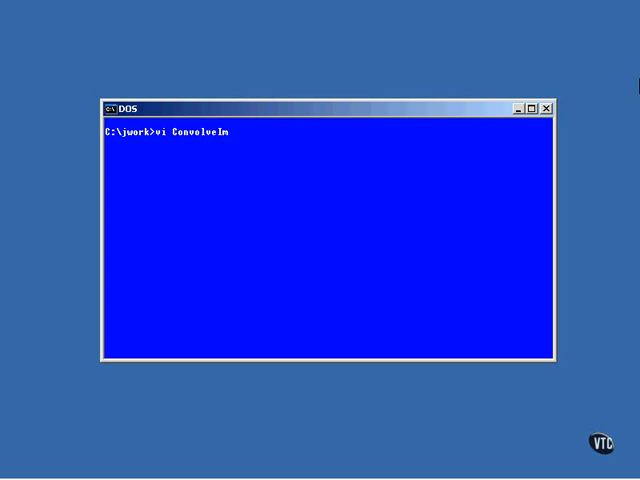
type("ageCanva")
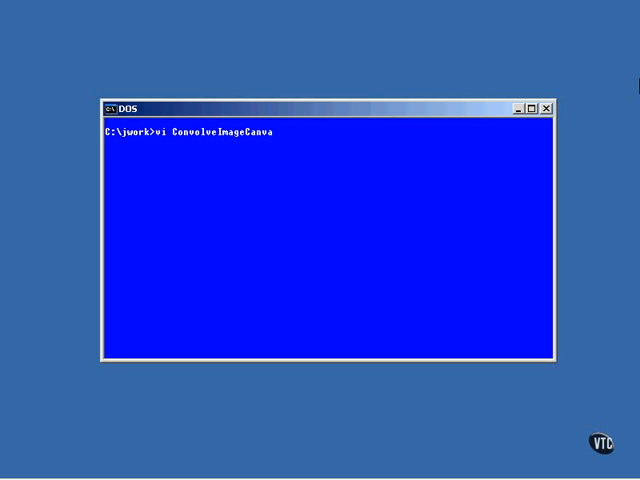
- Run the command so ConvolveImageCanvas.java opens in vi showing imports, filter arrays and constructor
key("Return")
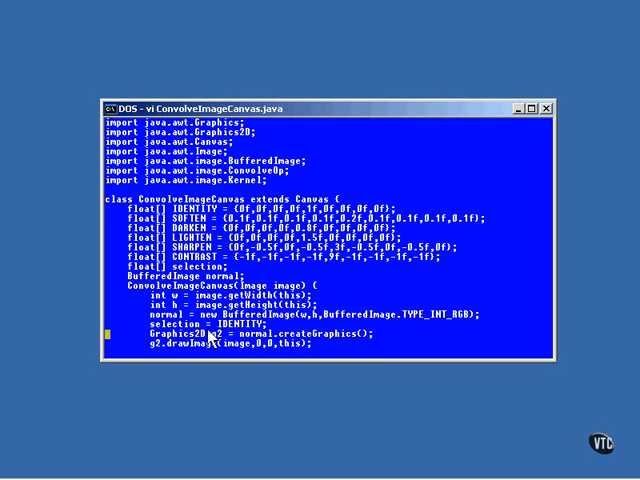
- Scroll down to reveal the paint method creating a 3x3 Kernel from the selection
scroll("down", 3)
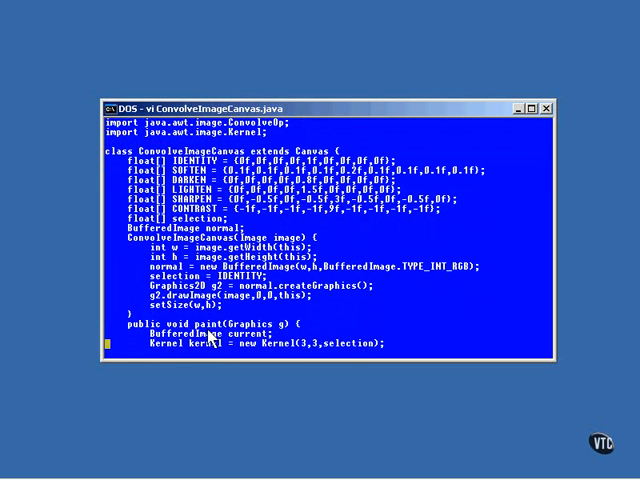
- Scroll through the ConvolveOp filtering code and setNormal, then back up to the class declaration
scroll("down", 3)
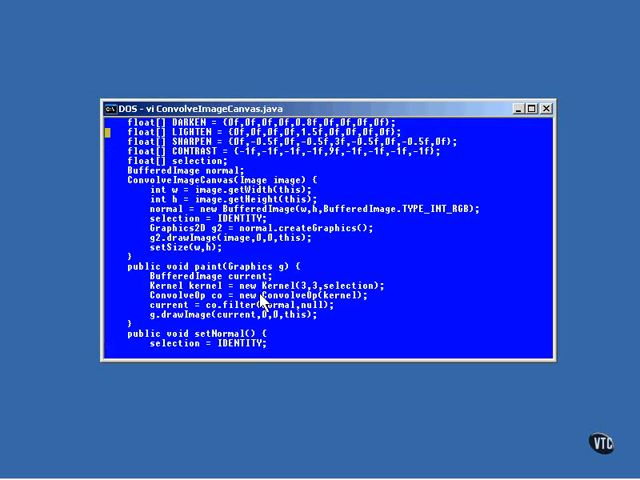
scroll("up", 3)
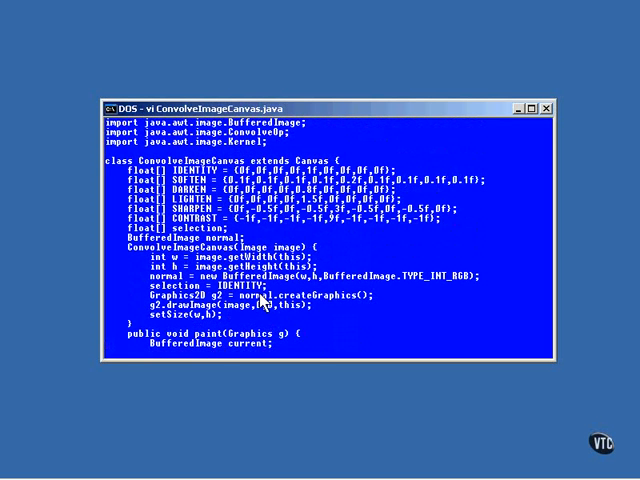